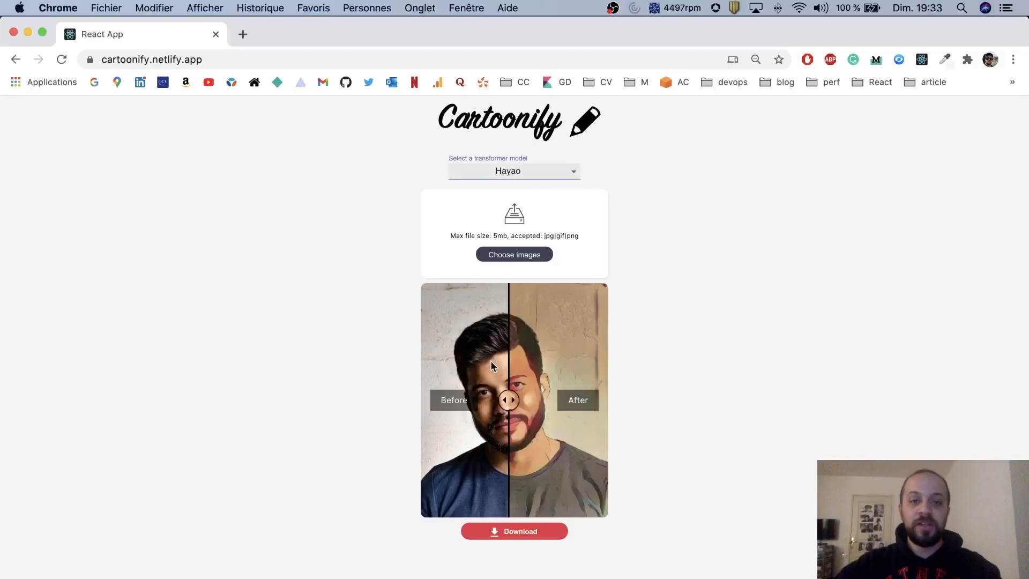
Slide the before/after handle to compare the Hayao cartoon with the original portrait
left_click_drag(508, 399, 522, 400)
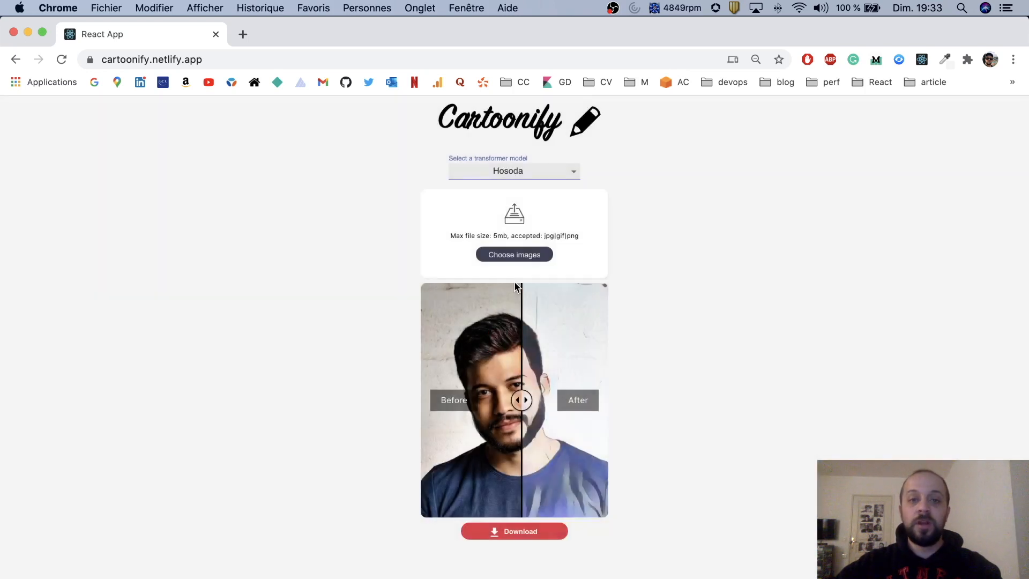
Sweep the before/after handle across the Hosoda result, ending with most of the face cartoonified
left_click_drag(522, 400, 441, 400)
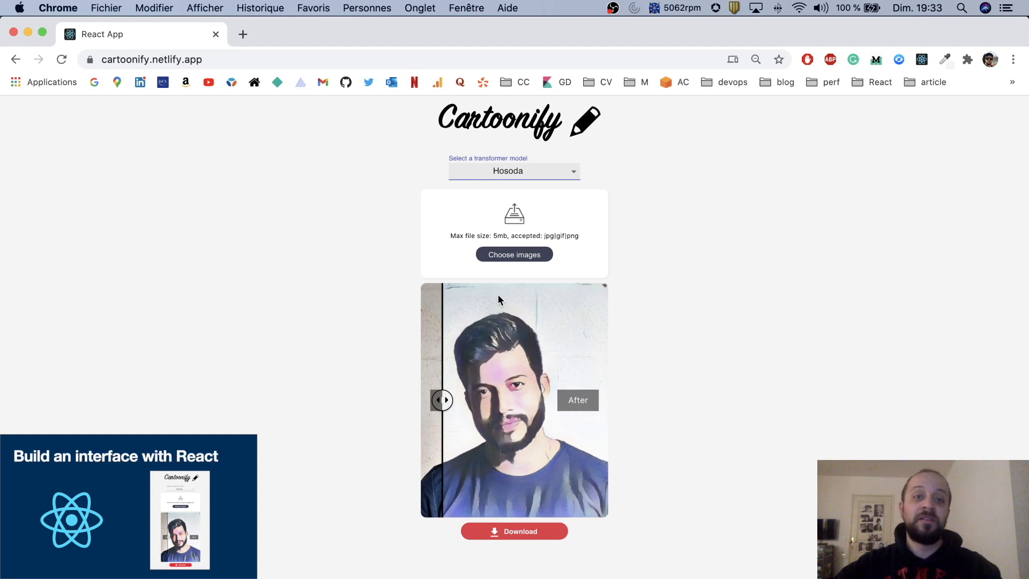
left_click_drag(442, 400, 556, 400)
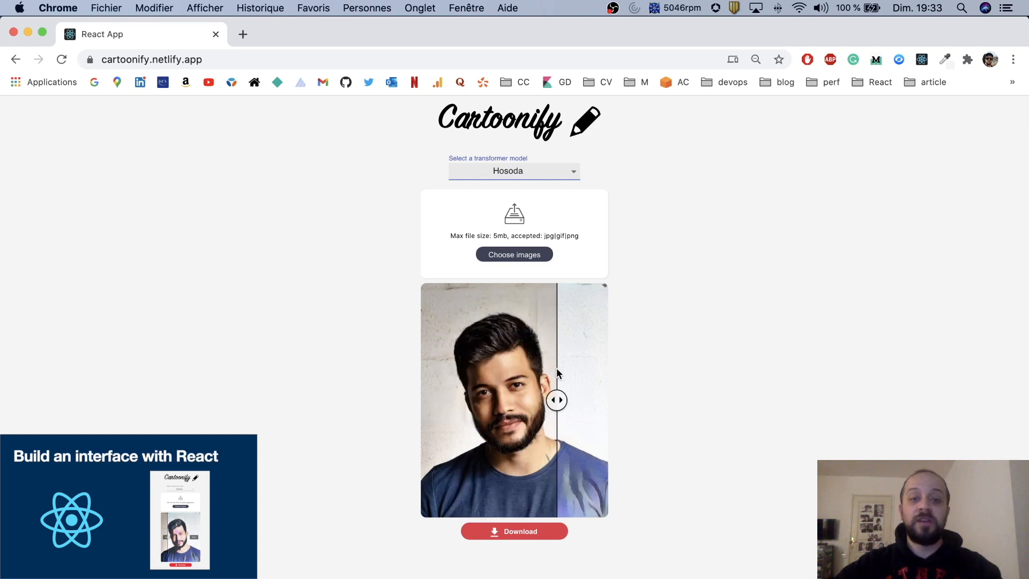
left_click_drag(556, 400, 452, 400)
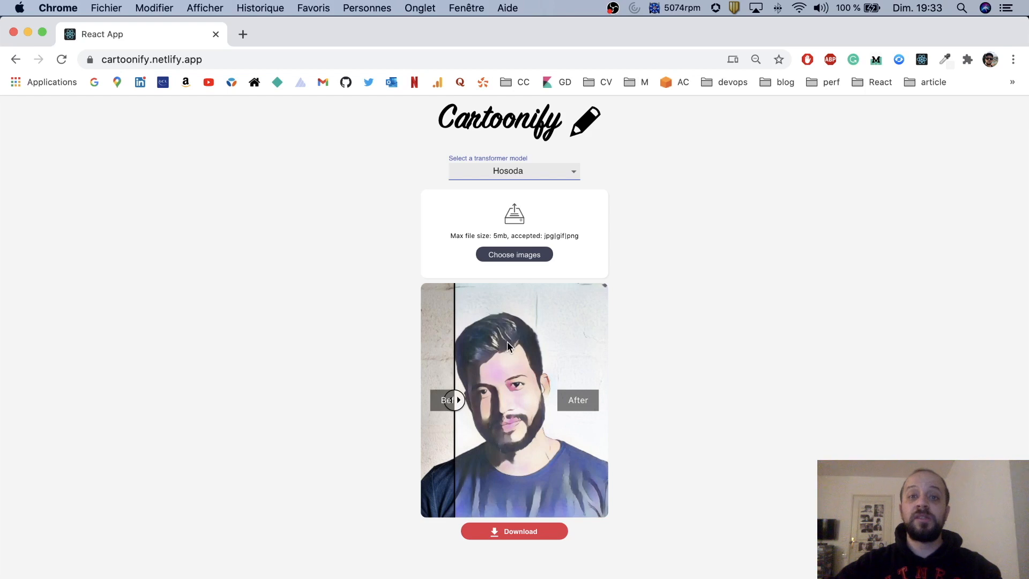